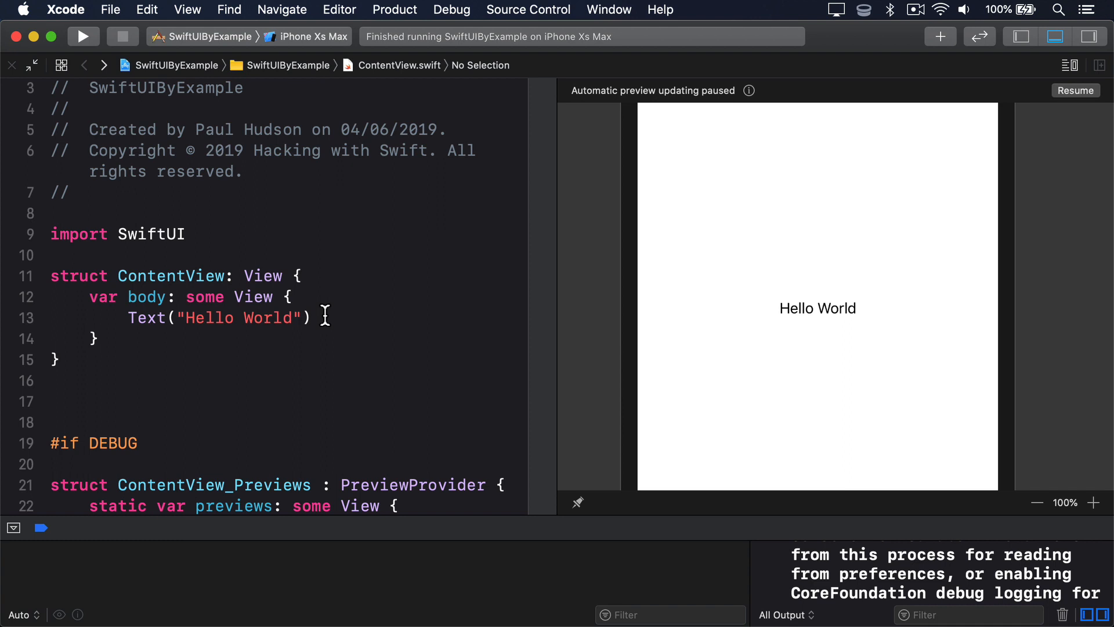
mouse_move(321, 276)
text(@)
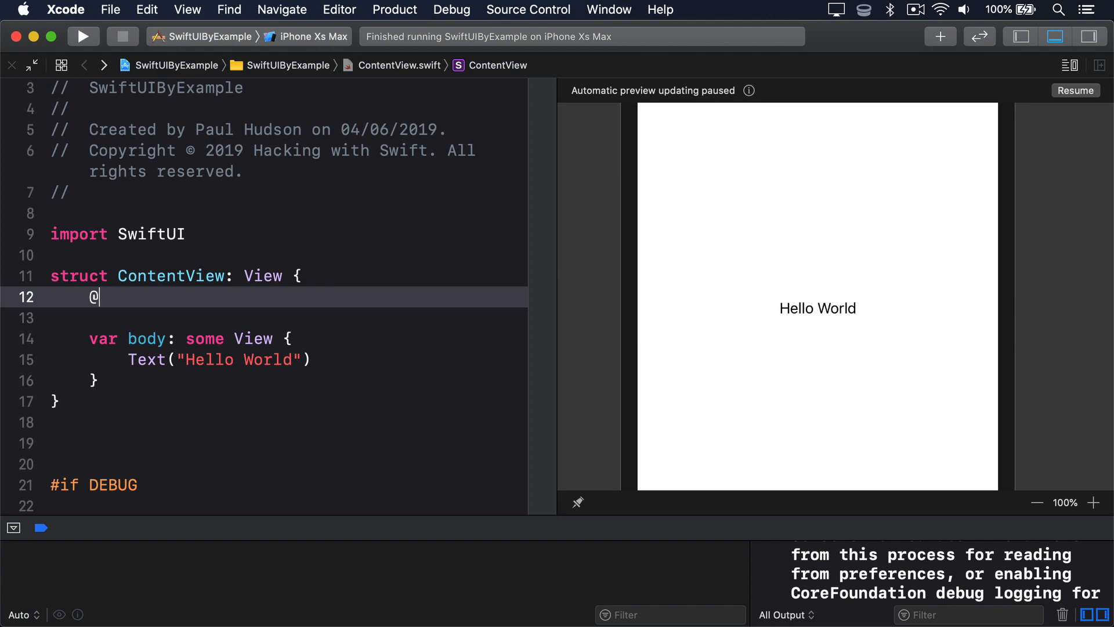
text(State var show)
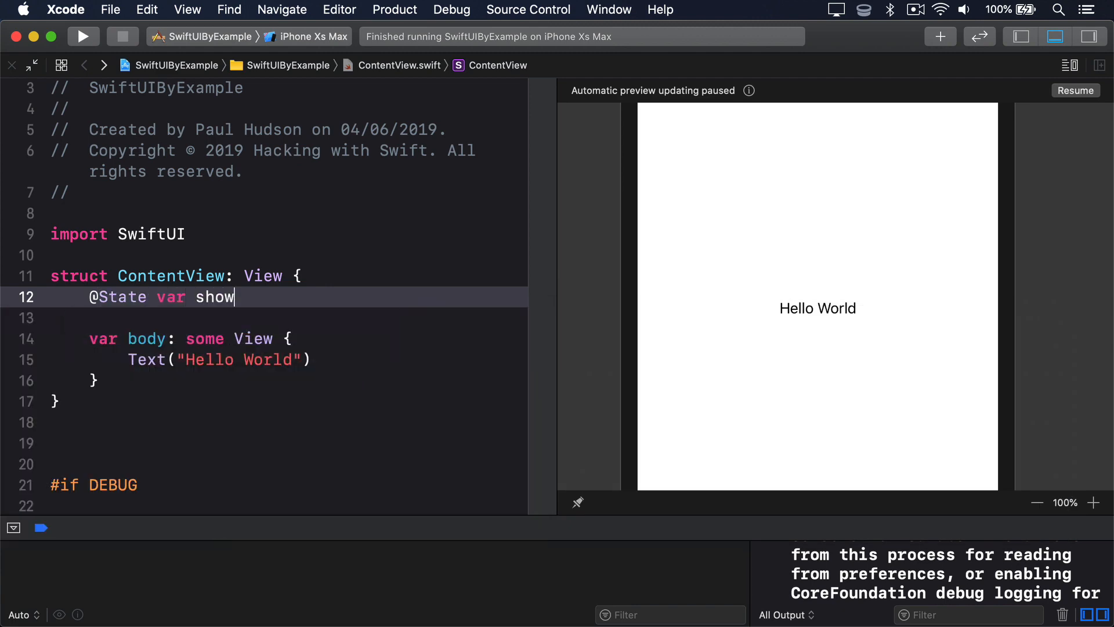
text(Greeting = true)
click(280, 360)
text(VStack {)
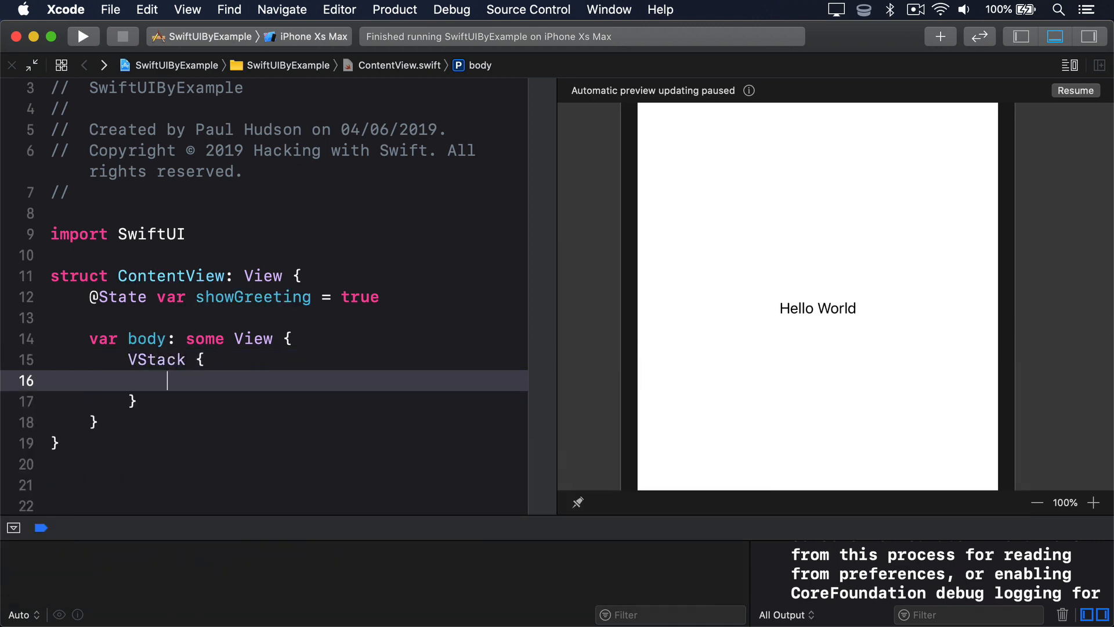
Add a padded Toggle bound to $showGreeting labelled "Show welcome message" inside the VStack
text(Toggle(isOn: $showGreeting) {)
text(Text()
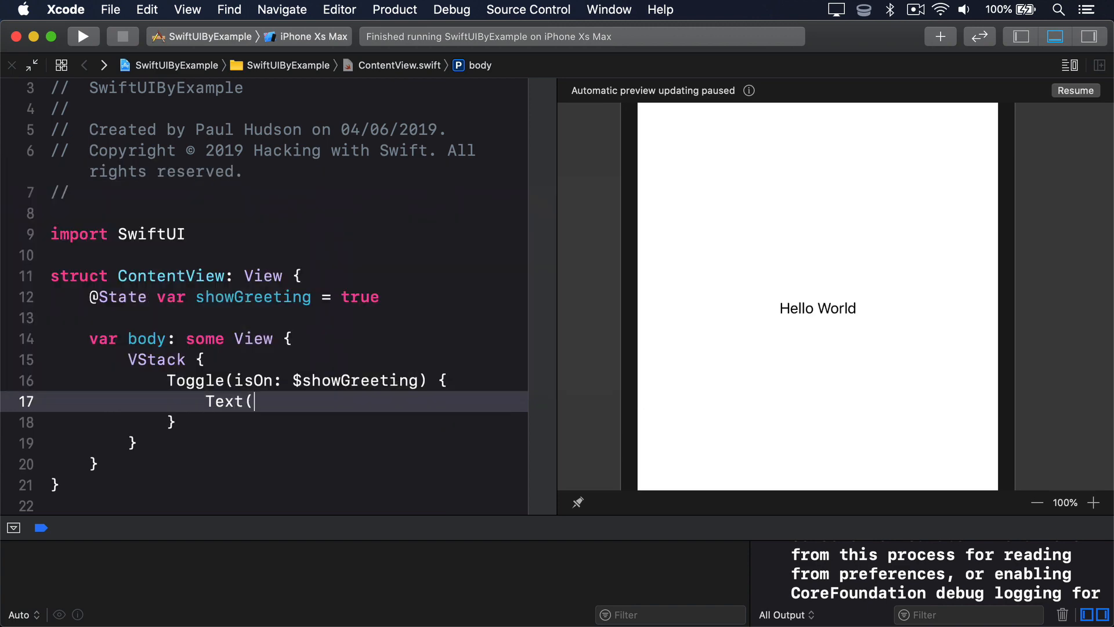
text("Show welcome message)
text(if)
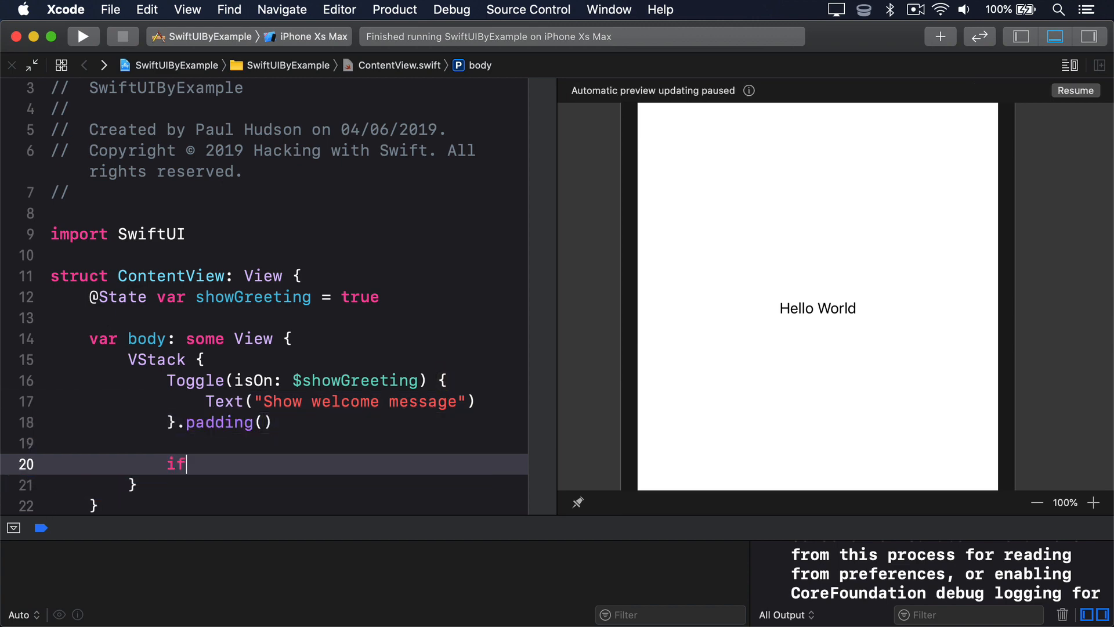
Add `if showGreeting { Text("Hello World") }` beneath the Toggle
text(showGreeting {)
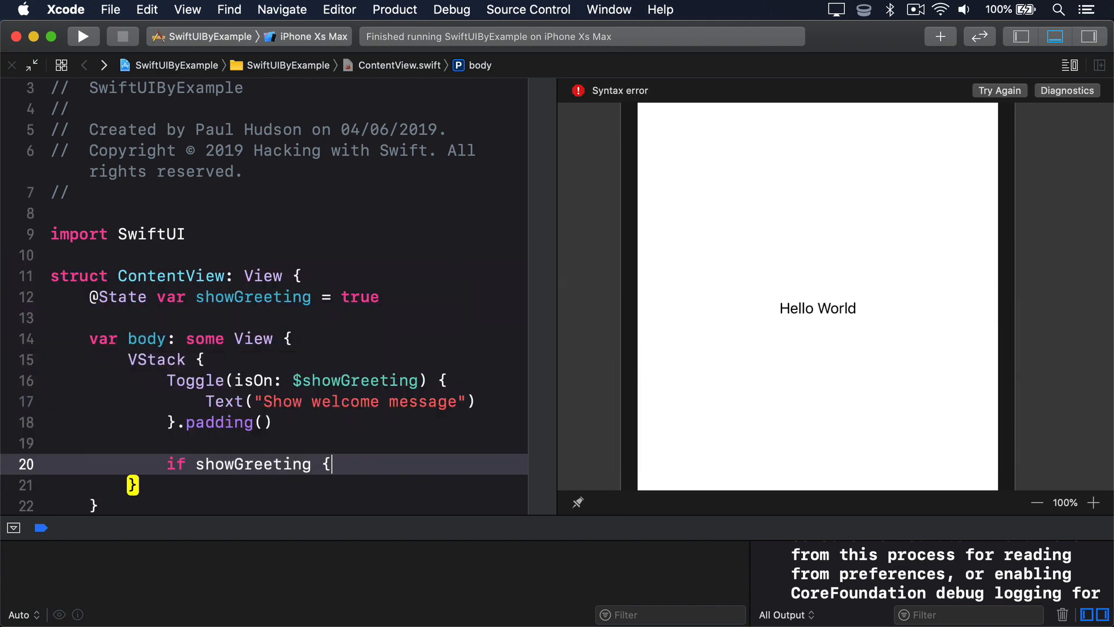
text(Text("Hello World")
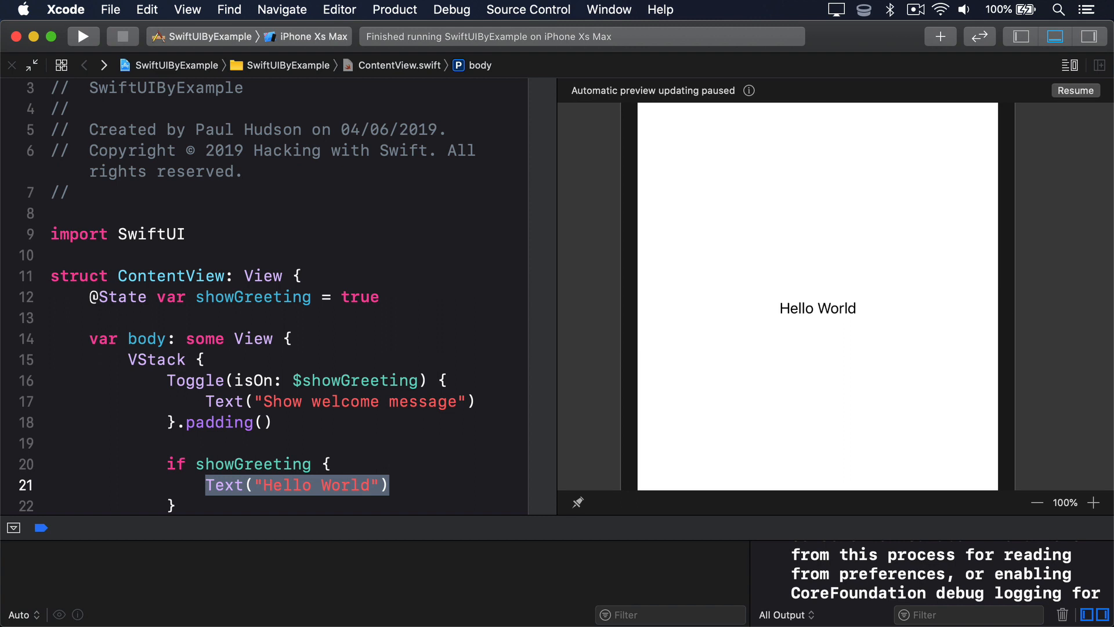
Build and run the app in the iPhone Xs Max simulator
click(82, 36)
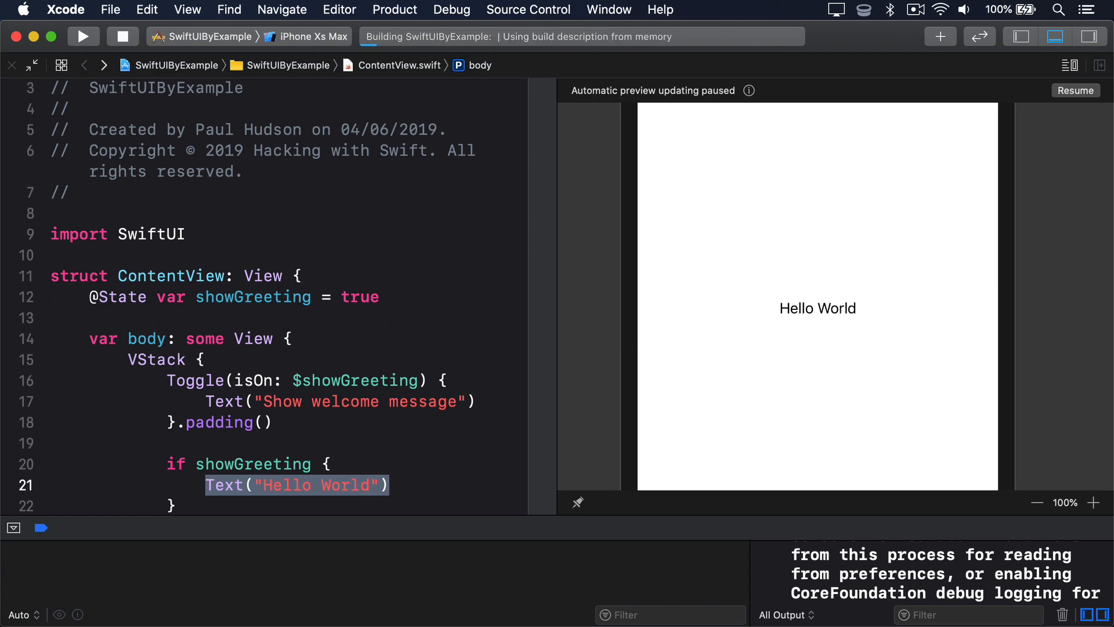
click(83, 36)
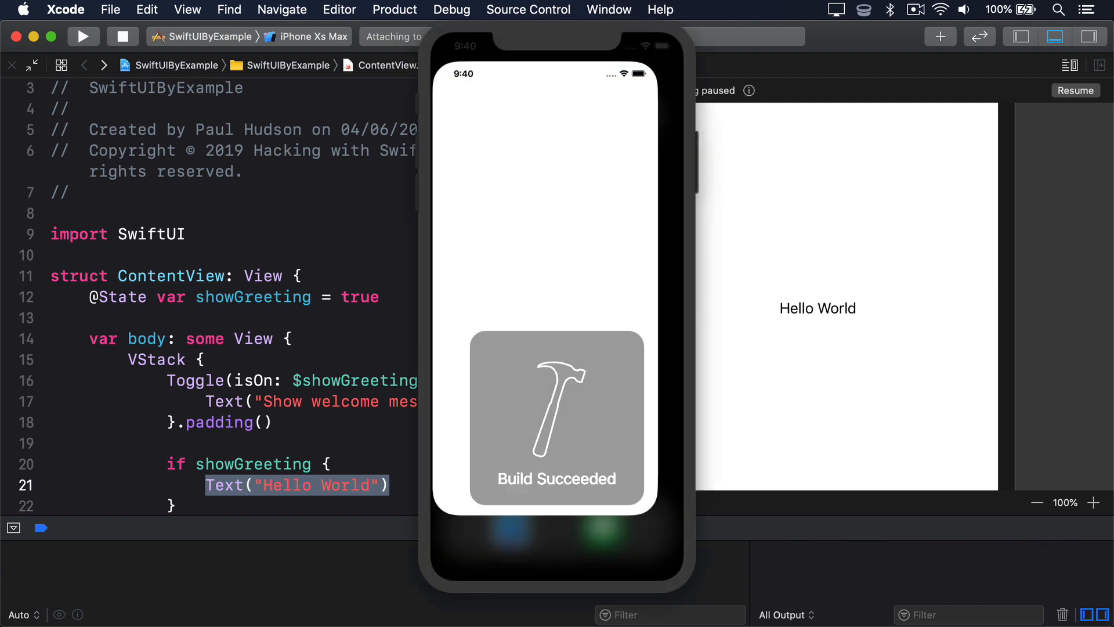